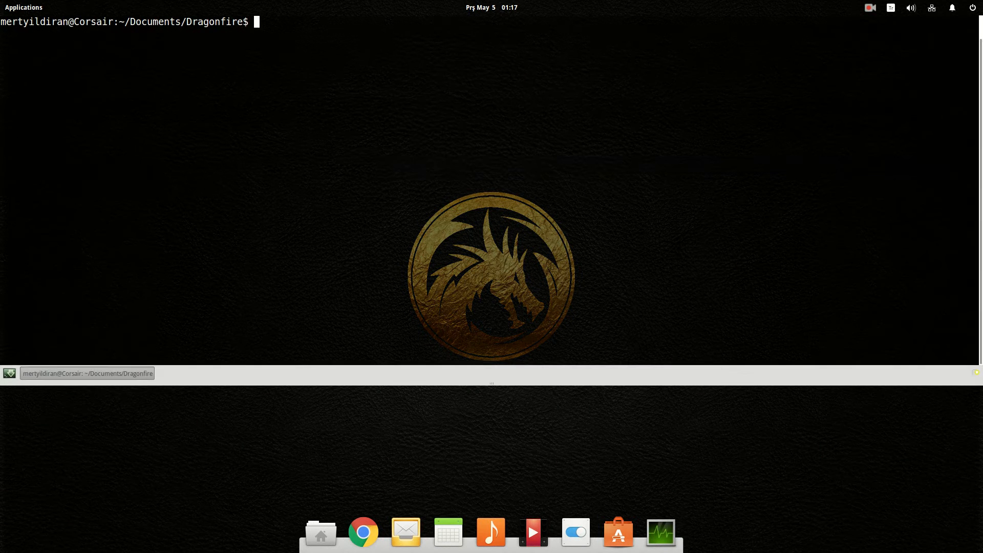
- Launch the dragonfire assistant from the shell so it greets with GOOD MORNING SIR
{"action": "type", "text": "dragonfire"}
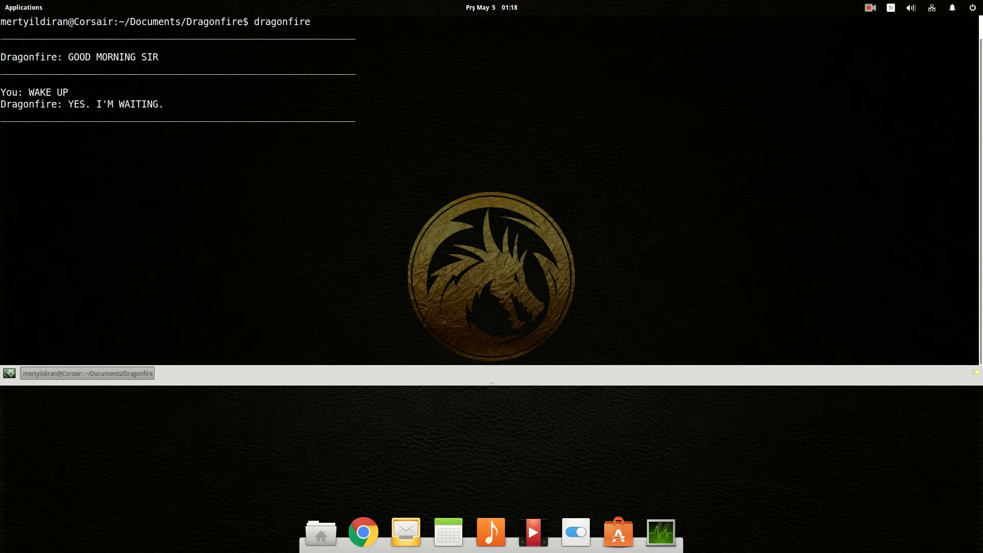
- Teach Dragonfire that the Earth is our home planet and ask WHAT IS THE EARTH
{"action": "type", "text": "THE EARTH IS OUR HOME PLANET"}
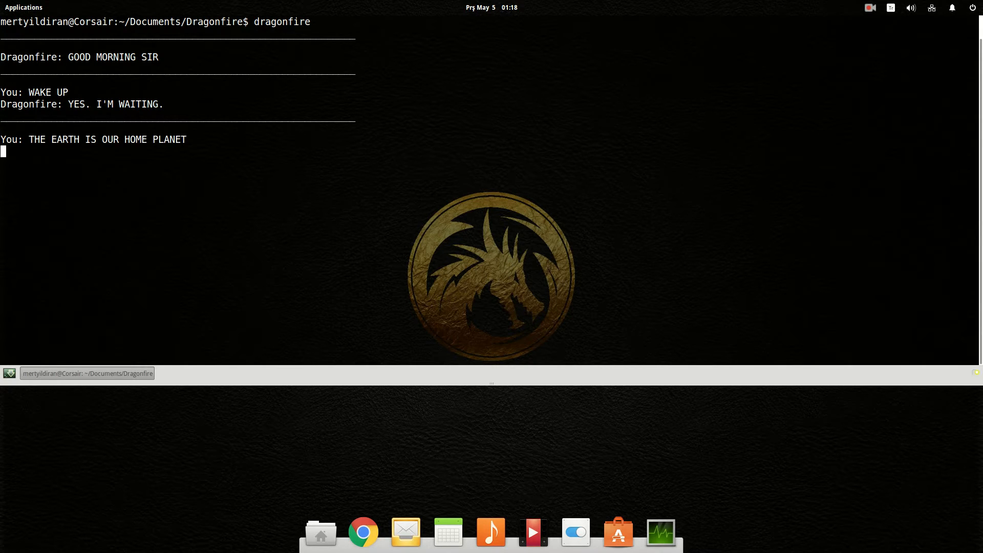
{"action": "key", "text": "Return"}
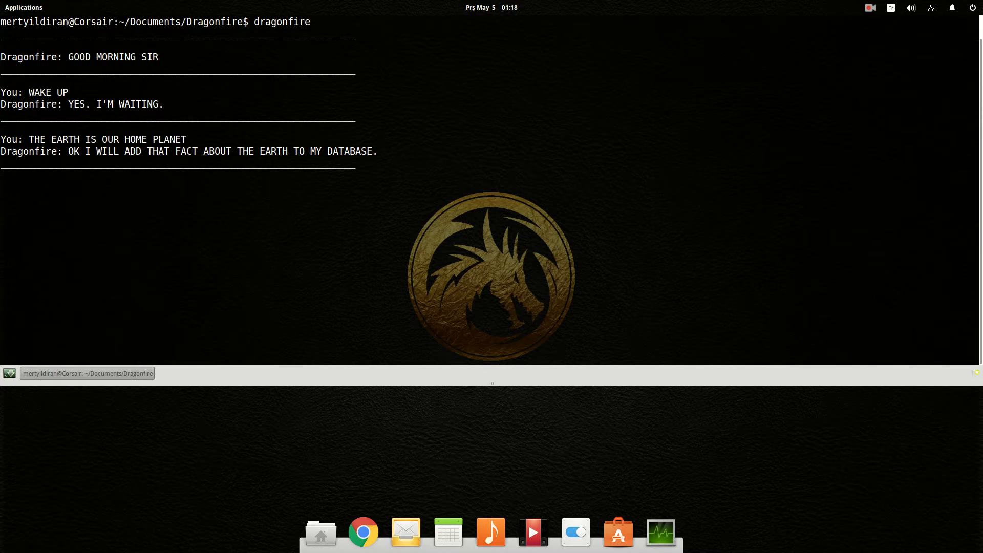
{"action": "type", "text": "WHAT IS THE EARTH"}
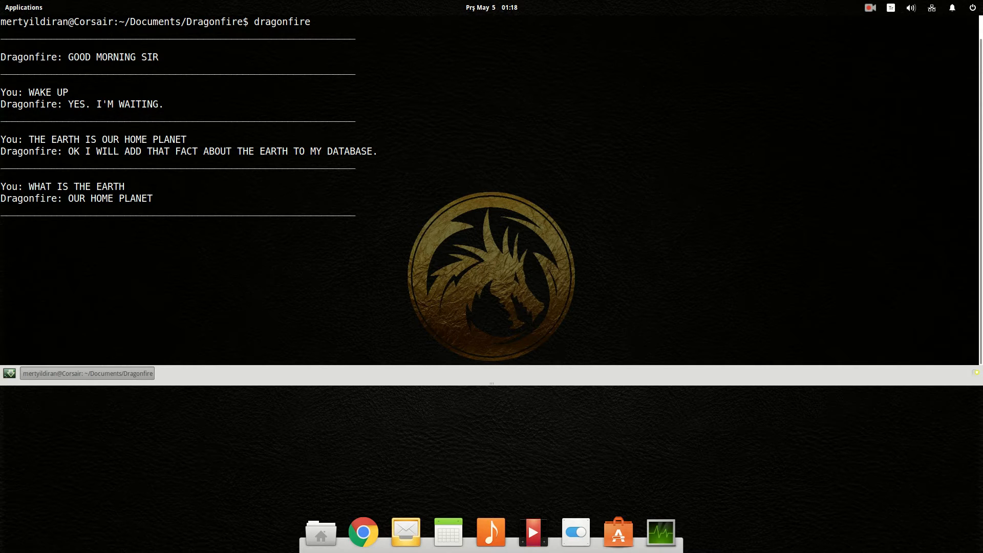
- Teach it human is the most advanced life form and my age is 24, then ask both back
{"action": "type", "text": "HUMAN IS THE MOST ADVANCED LIFE FORM ON EARTH"}
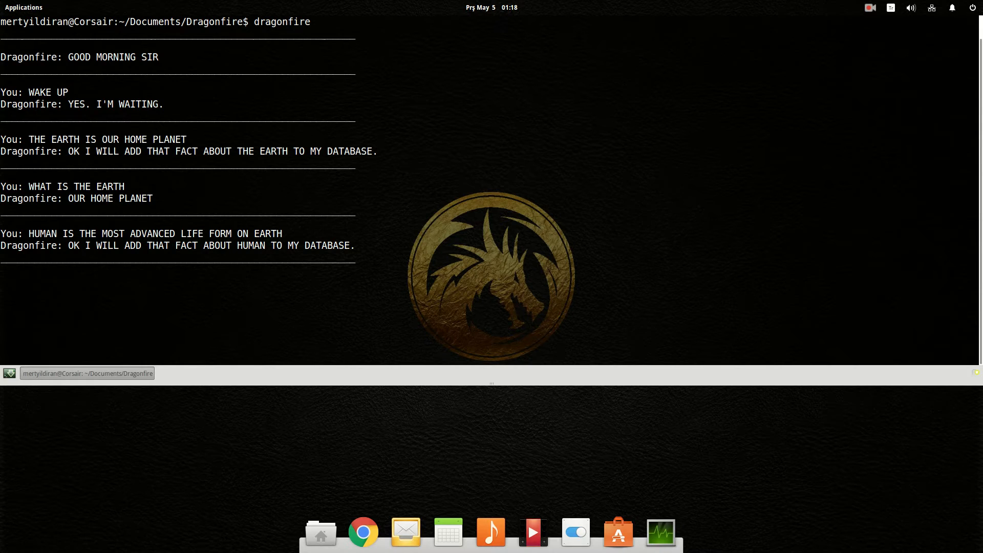
{"action": "type", "text": "WHAT IS HUMAN"}
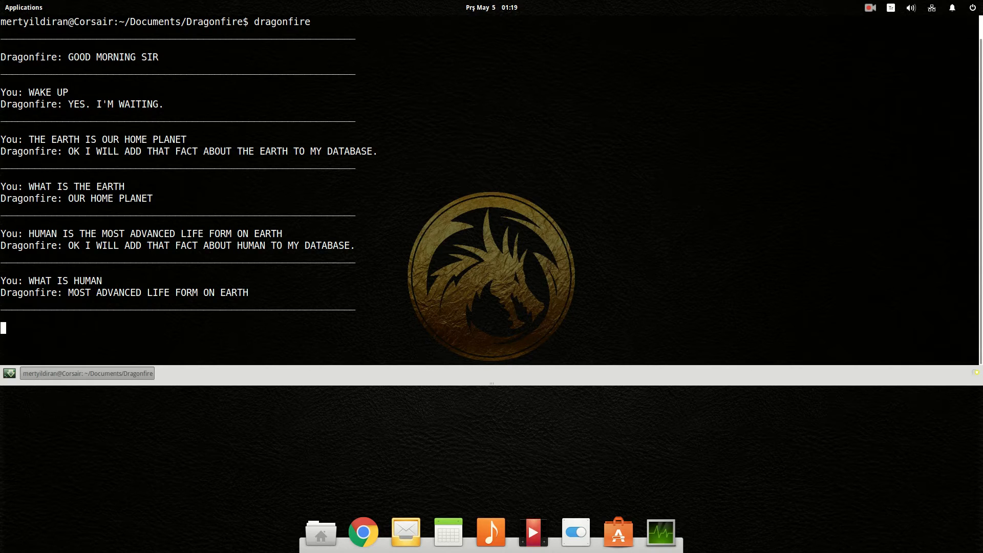
{"action": "type", "text": "MY AGE IS 24"}
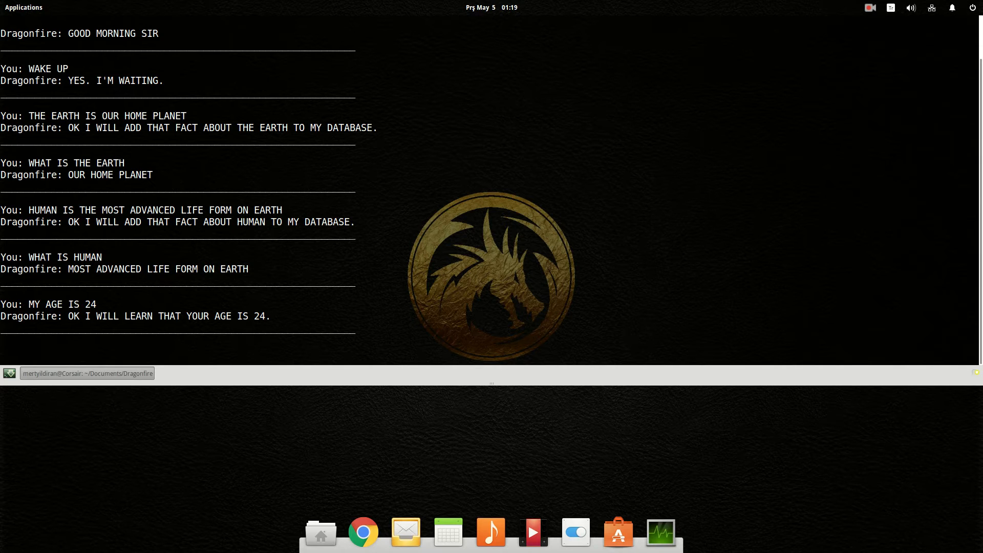
{"action": "type", "text": "WHAT IS MY AGE"}
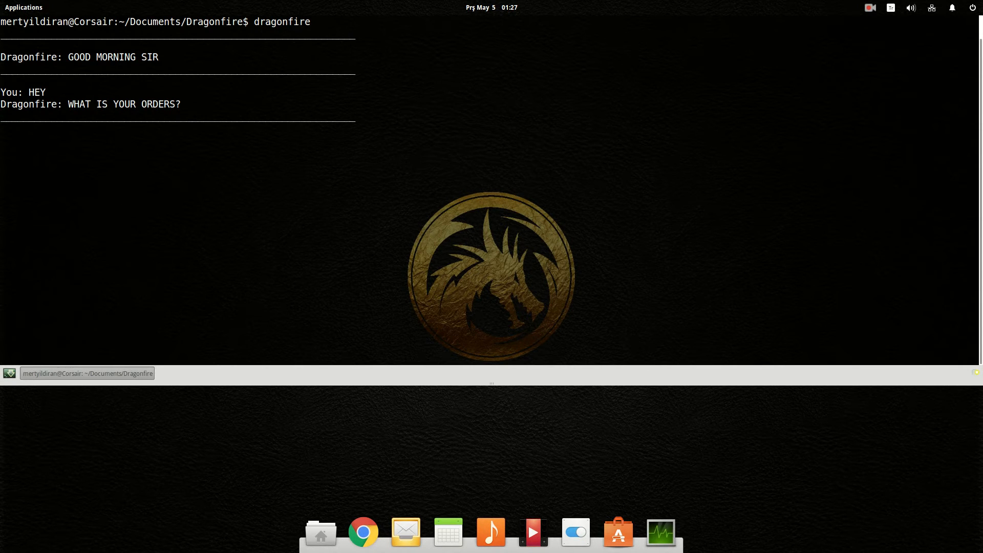
- Teach it MY PLACE OF BIRTH IS TURKEY and ask WHAT IS MY PLACE OF BIRTH
{"action": "type", "text": "MY PLACE OF BIRTH IS TURKEY"}
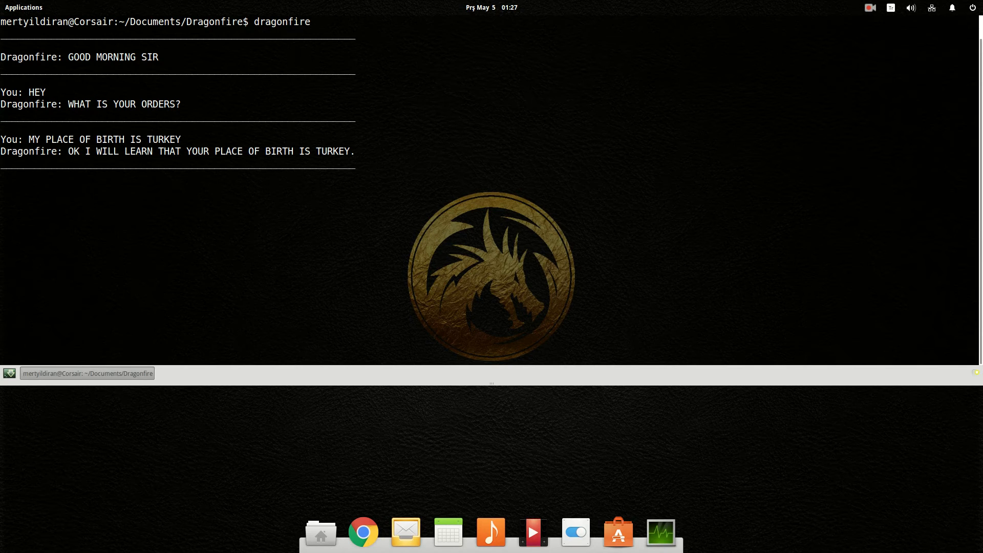
{"action": "type", "text": "WHAT IS MY PLACE OF BIRTH"}
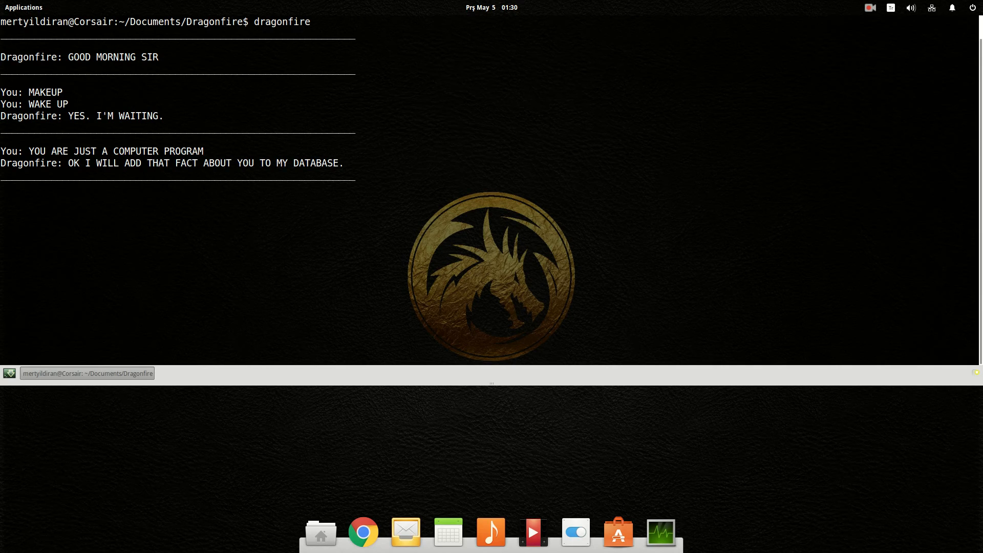
- Ask WHAT ARE YOU, teach it gold's atomic number is 79 and ask for it back
{"action": "type", "text": "WHAT ARE YOU"}
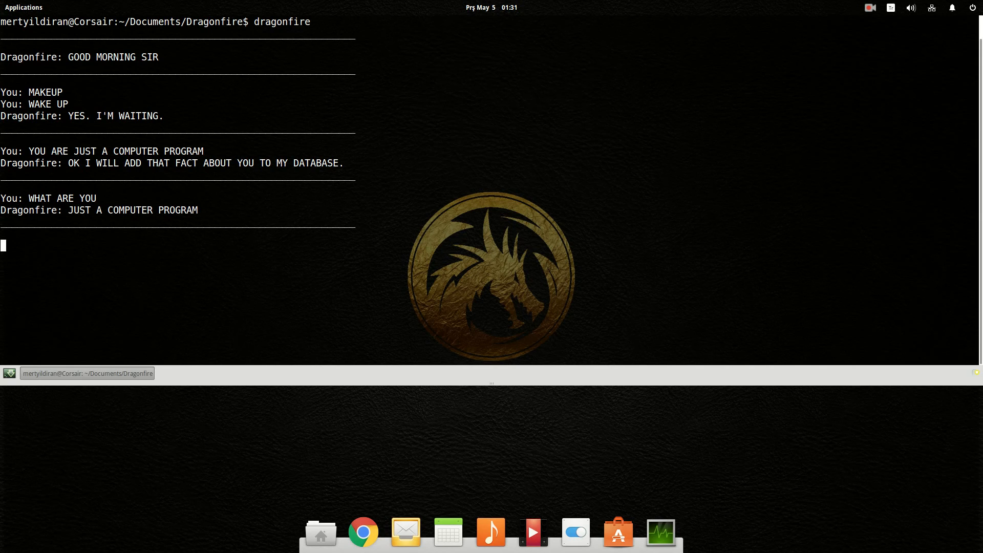
{"action": "type", "text": "ATOMIC NUMBER OF GOLD IS 79"}
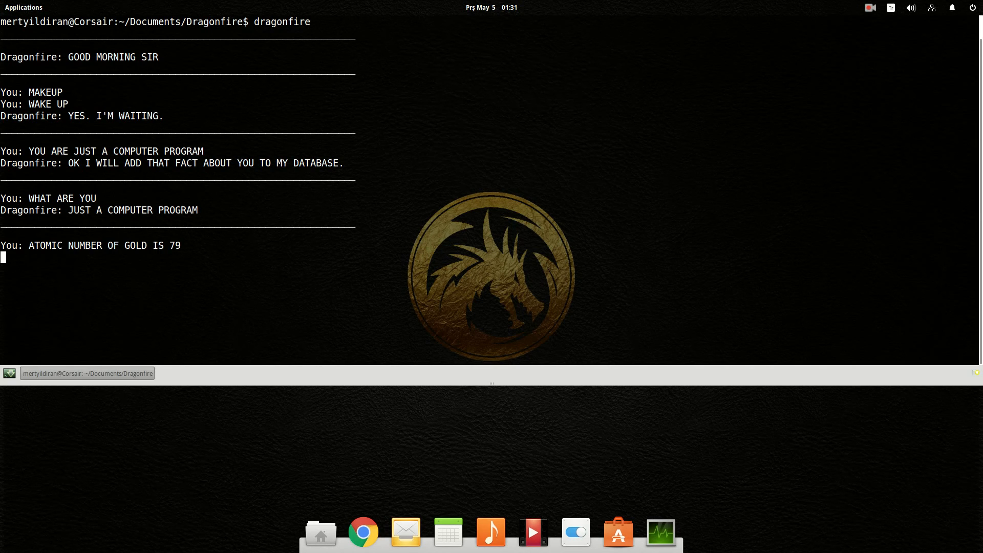
{"action": "key", "text": "Return"}
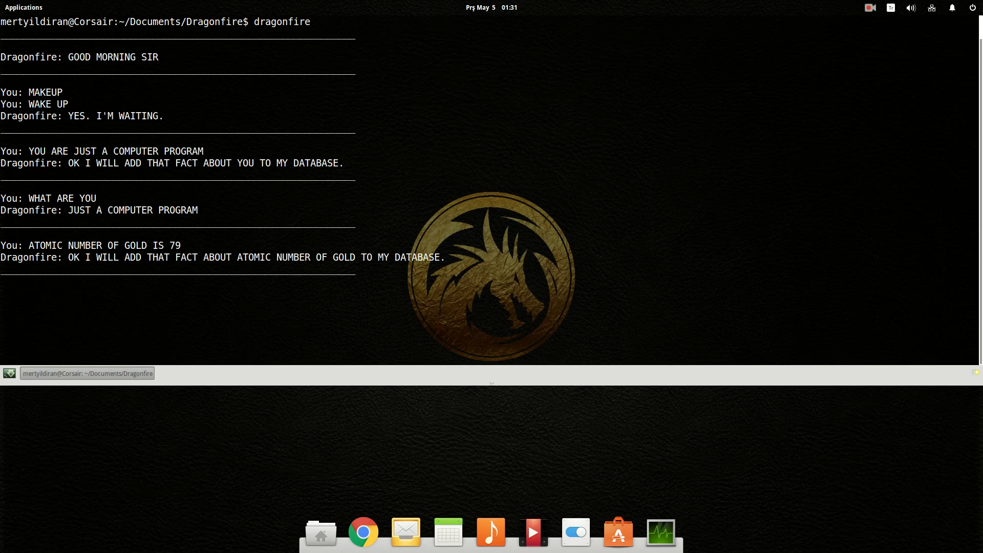
{"action": "type", "text": "WHAT IS ATOMIC NUMBER OF GOLD"}
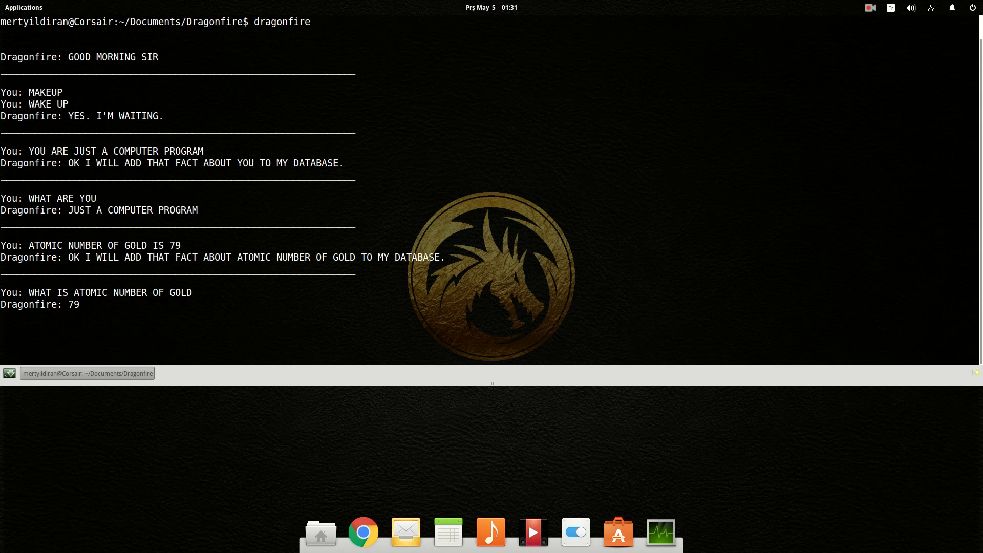
- Say GOODBYE so Dragonfire replies GOODBYE, SIR and exits to the shell prompt
{"action": "type", "text": "GOODBYE"}
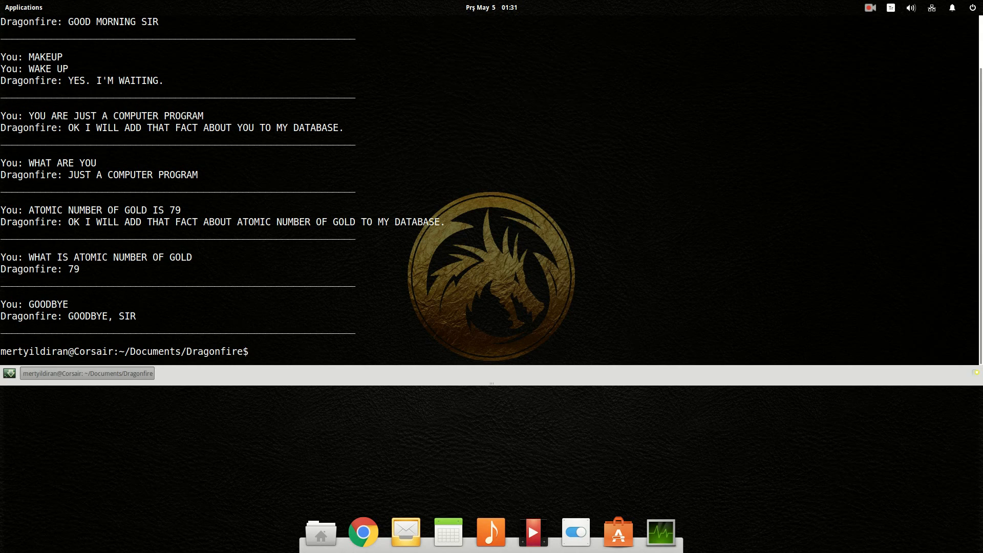